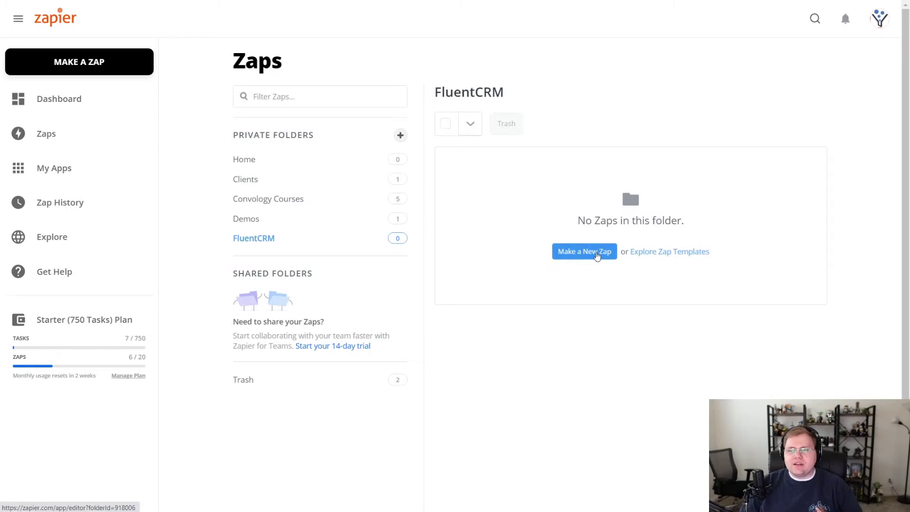
- Start a new Zap in the FluentCRM folder with ThriveCart as the trigger app
{"action": "left_click", "coordinate": [584, 251]}
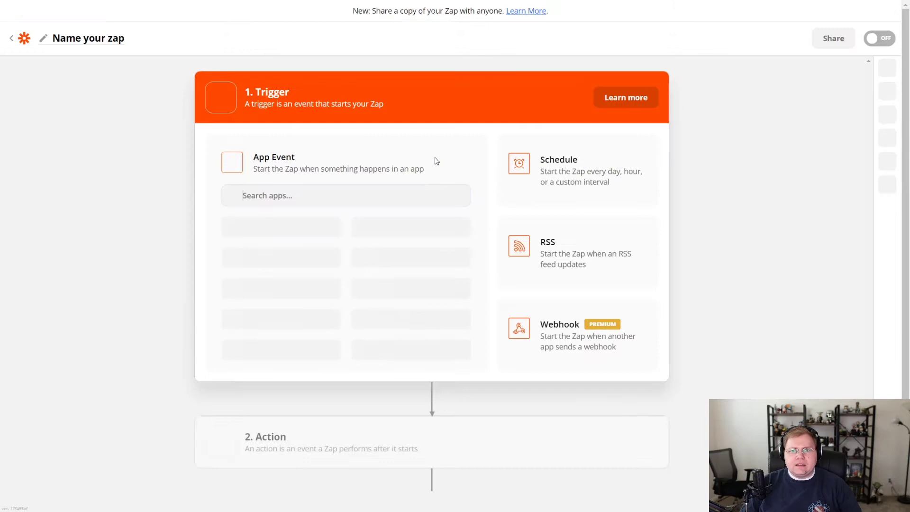
{"action": "left_click", "coordinate": [345, 195]}
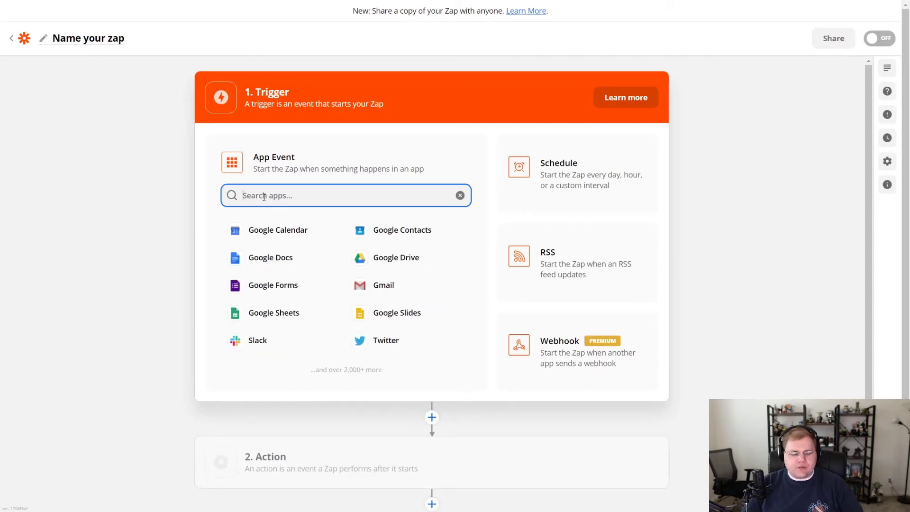
{"action": "type", "text": "Thrive"}
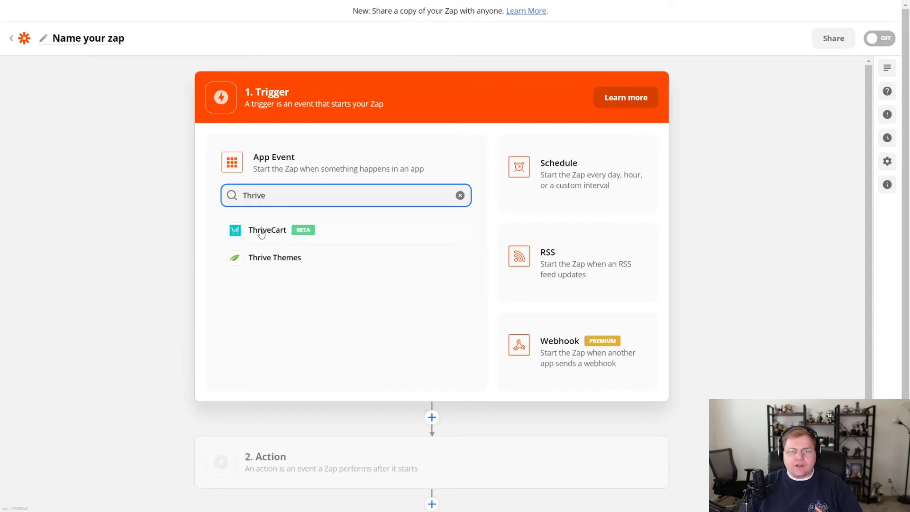
{"action": "left_click", "coordinate": [268, 229]}
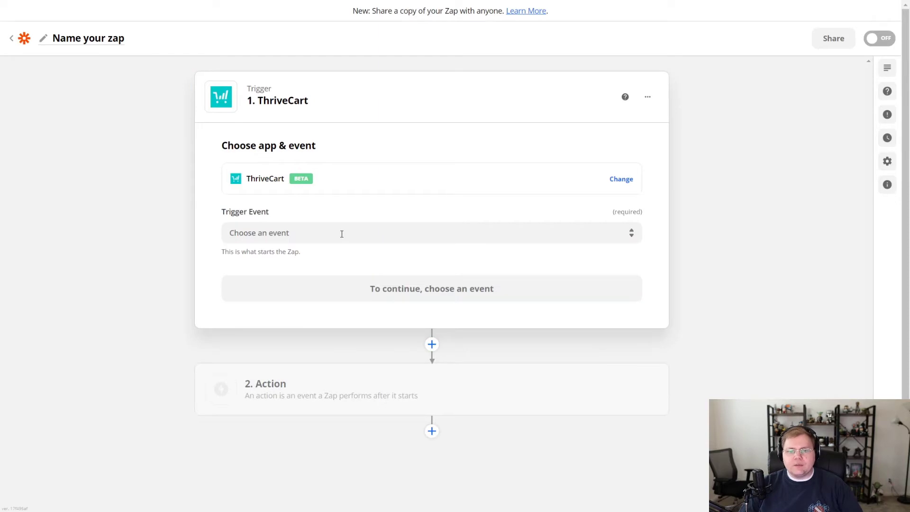
- Set the trigger event to Product Purchase and continue
{"action": "left_click", "coordinate": [342, 233]}
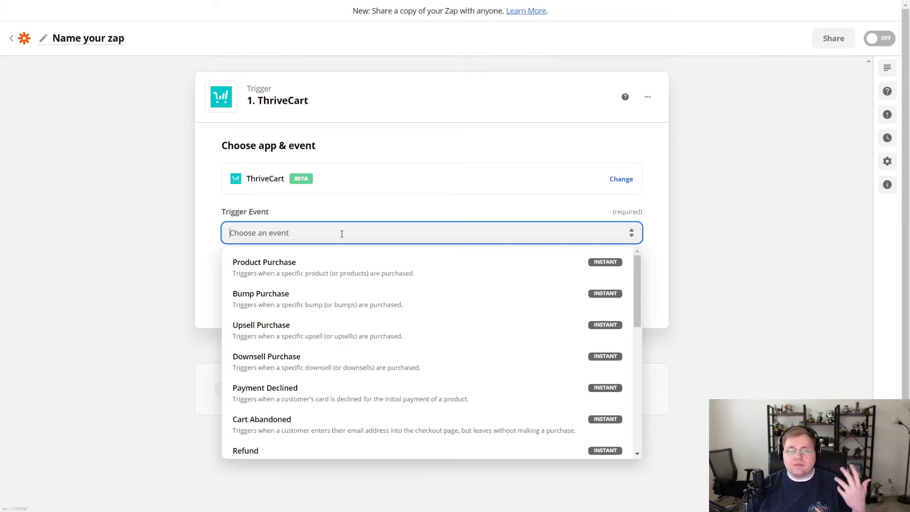
{"action": "mouse_move", "coordinate": [287, 271]}
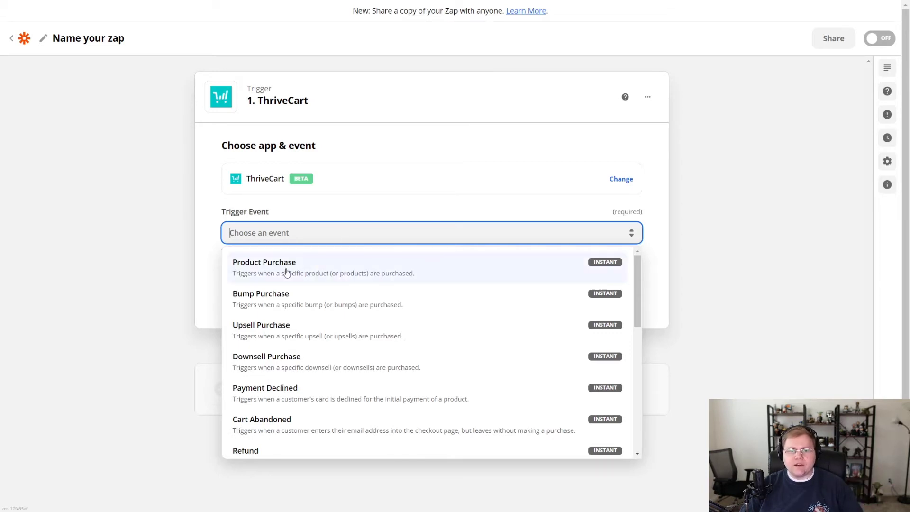
{"action": "left_click", "coordinate": [264, 262]}
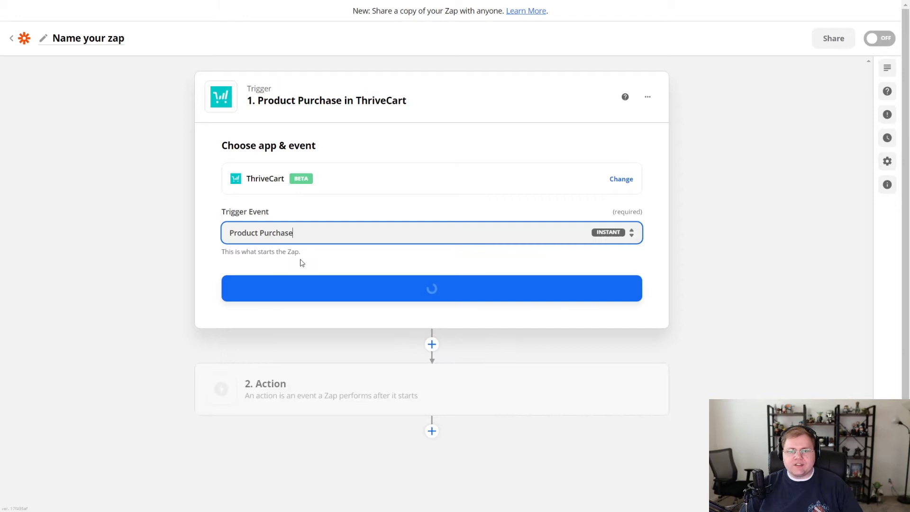
{"action": "left_click", "coordinate": [430, 288]}
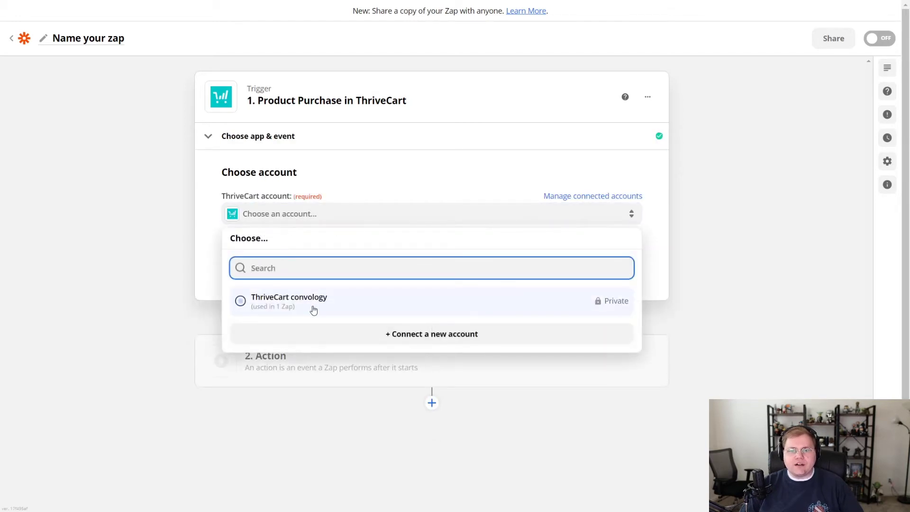
- Connect the ThriveCart convology account for the trigger
{"action": "left_click", "coordinate": [241, 301]}
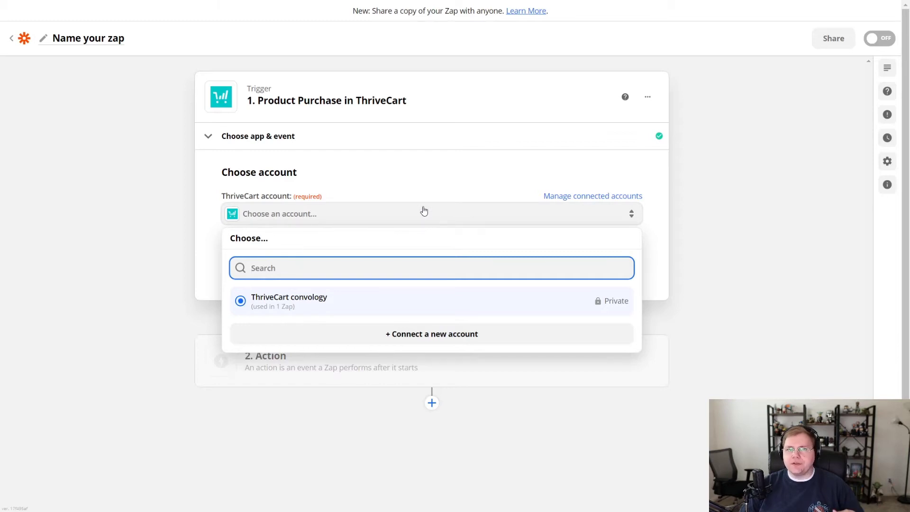
{"action": "mouse_move", "coordinate": [427, 339]}
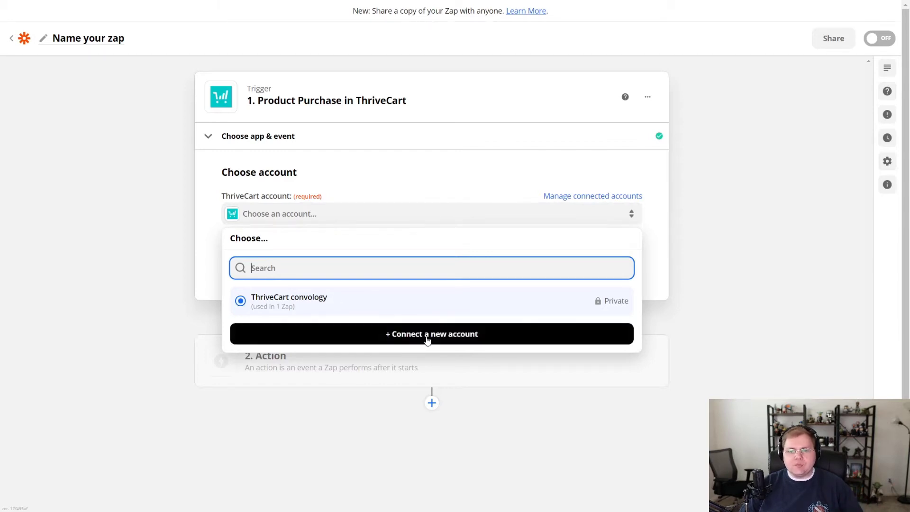
{"action": "left_click", "coordinate": [288, 301]}
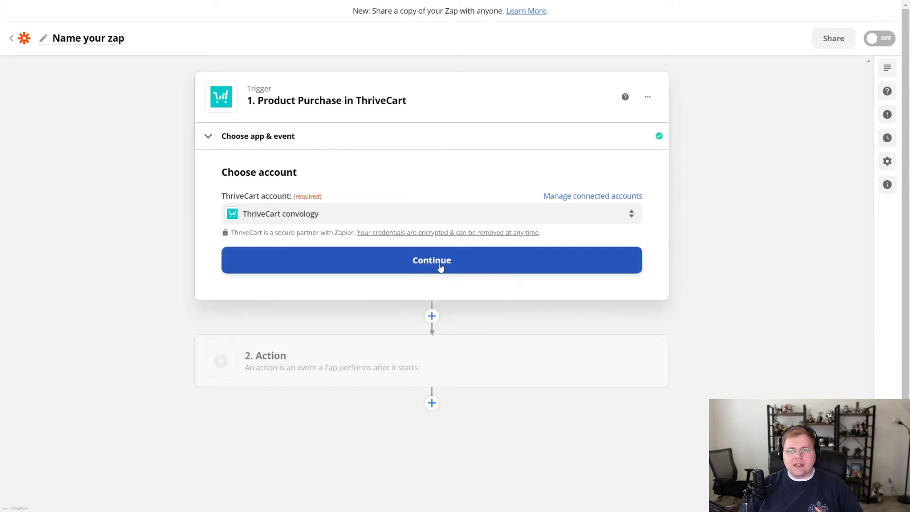
{"action": "left_click", "coordinate": [438, 260]}
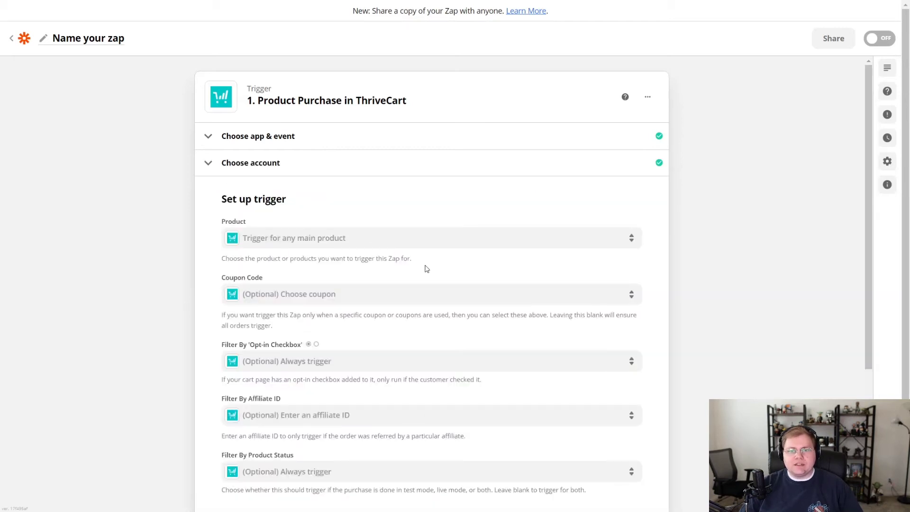
{"action": "mouse_move", "coordinate": [360, 216]}
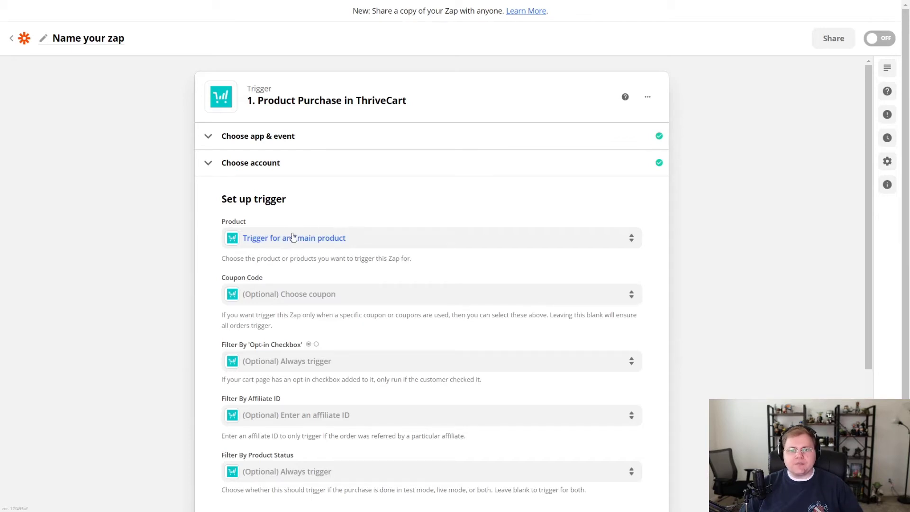
- Limit the trigger to purchases of the Convology Pro product and continue
{"action": "left_click", "coordinate": [294, 237]}
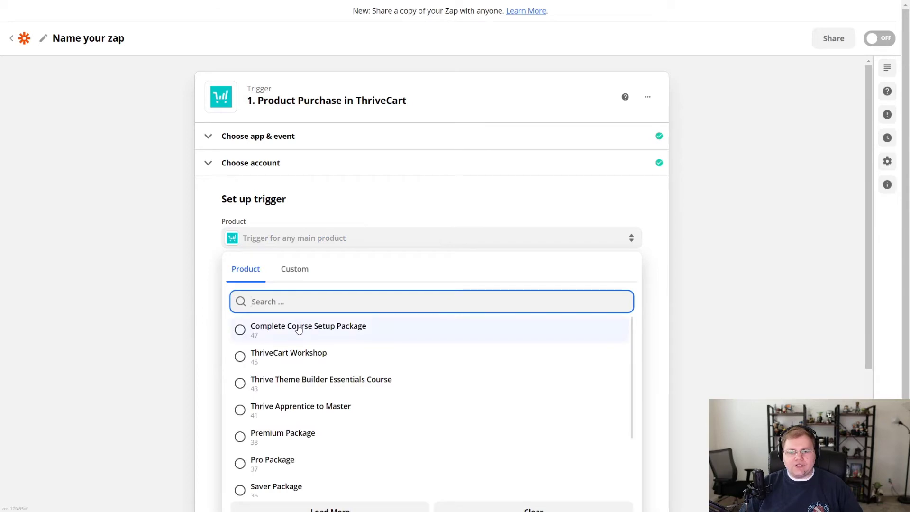
{"action": "scroll", "scroll_direction": "down", "scroll_amount": 3}
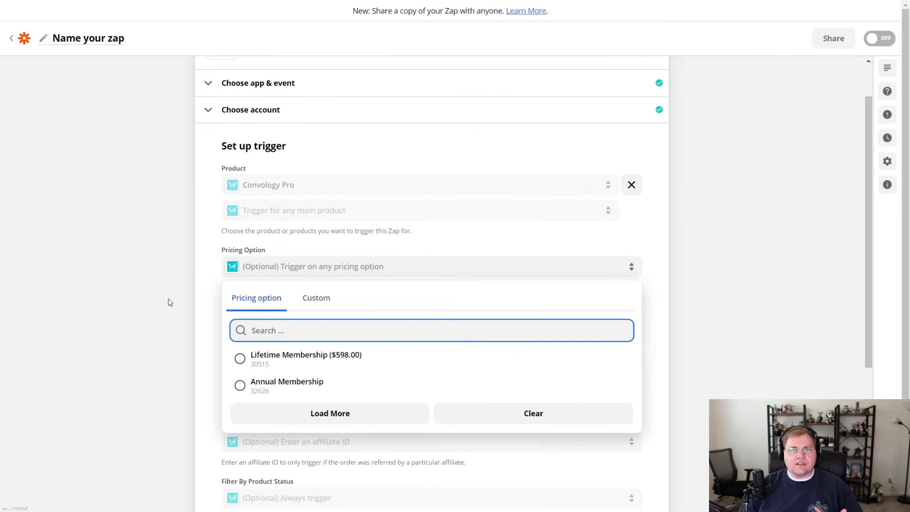
{"action": "mouse_move", "coordinate": [284, 366]}
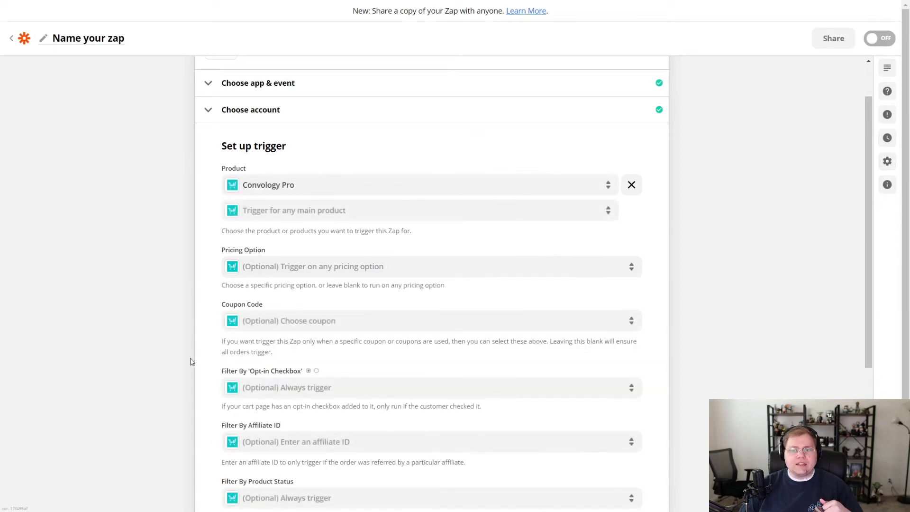
{"action": "scroll", "scroll_direction": "down", "scroll_amount": 3}
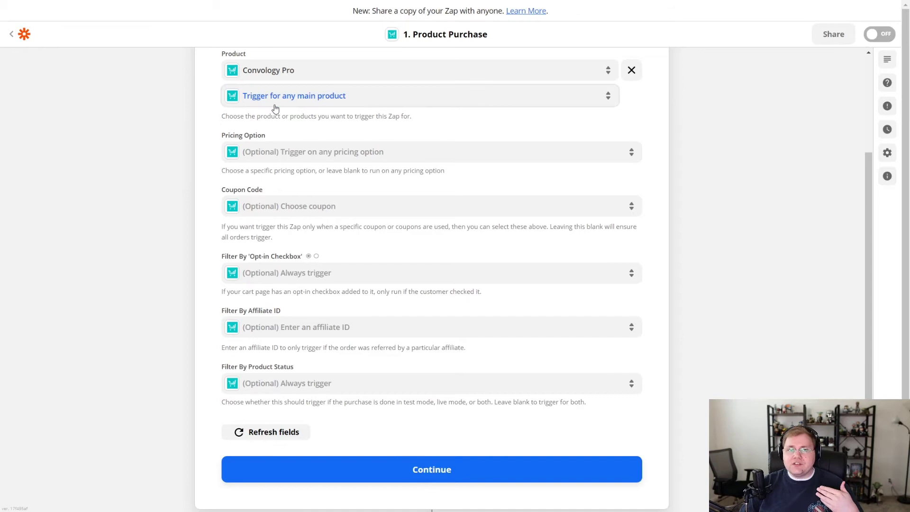
{"action": "mouse_move", "coordinate": [359, 348]}
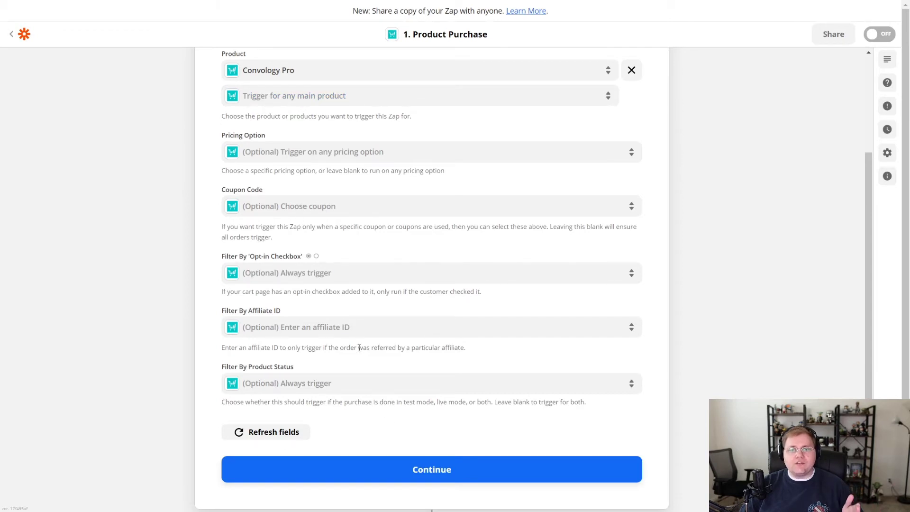
{"action": "left_click", "coordinate": [432, 469]}
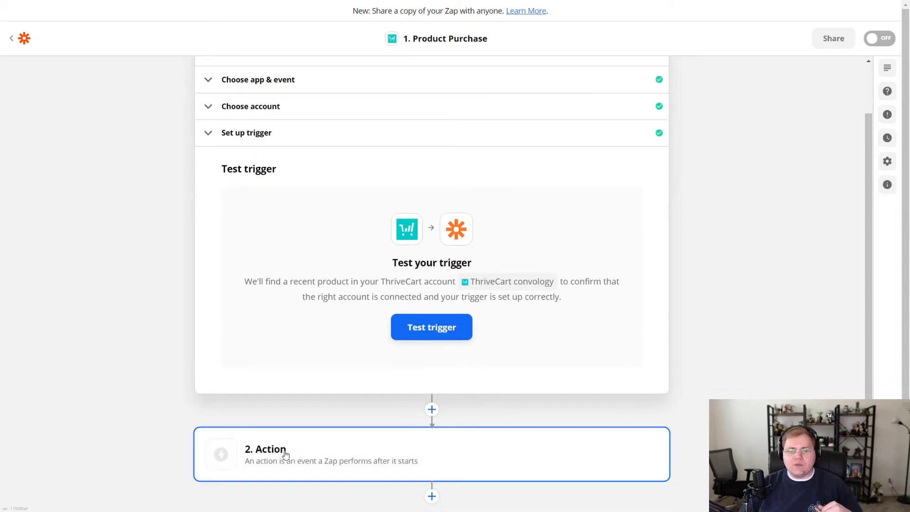
- Move on to setting up the Zap's action step
{"action": "left_click", "coordinate": [279, 455]}
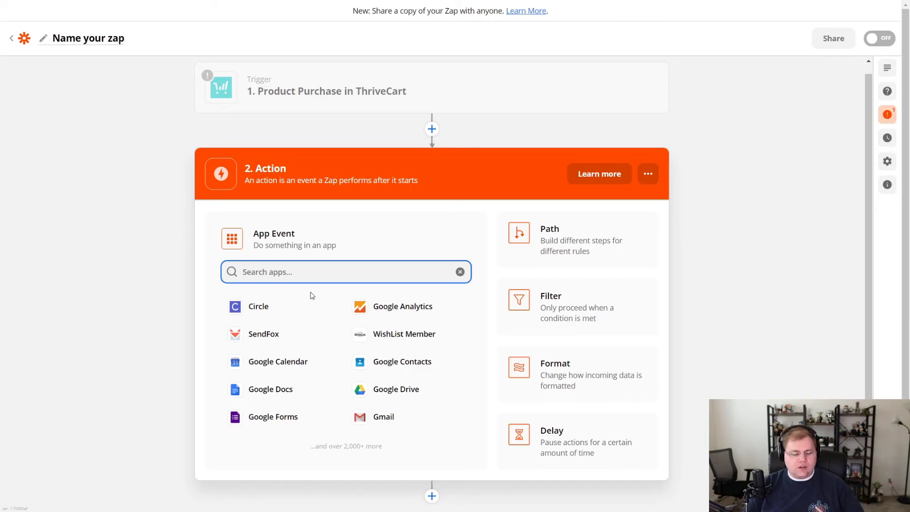
- Choose Webhooks by Zapier as the action app with POST as the event
{"action": "type", "text": "web"}
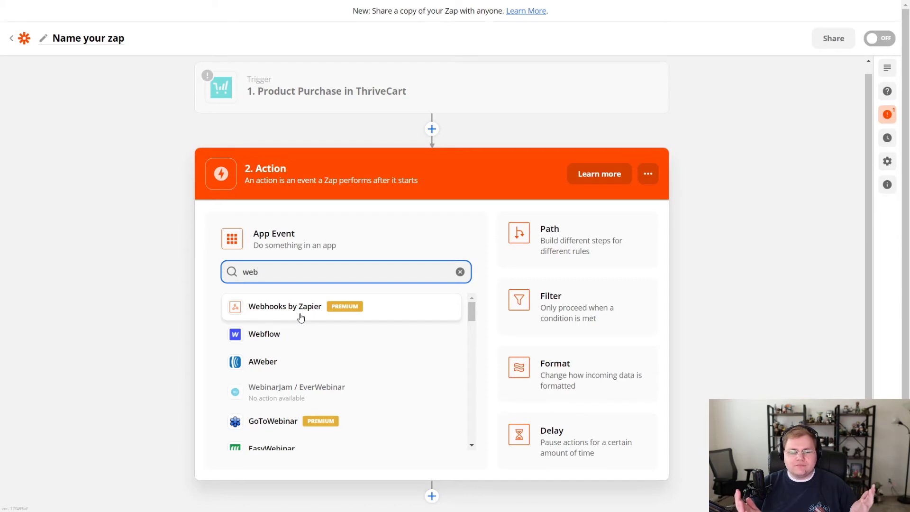
{"action": "mouse_move", "coordinate": [298, 317]}
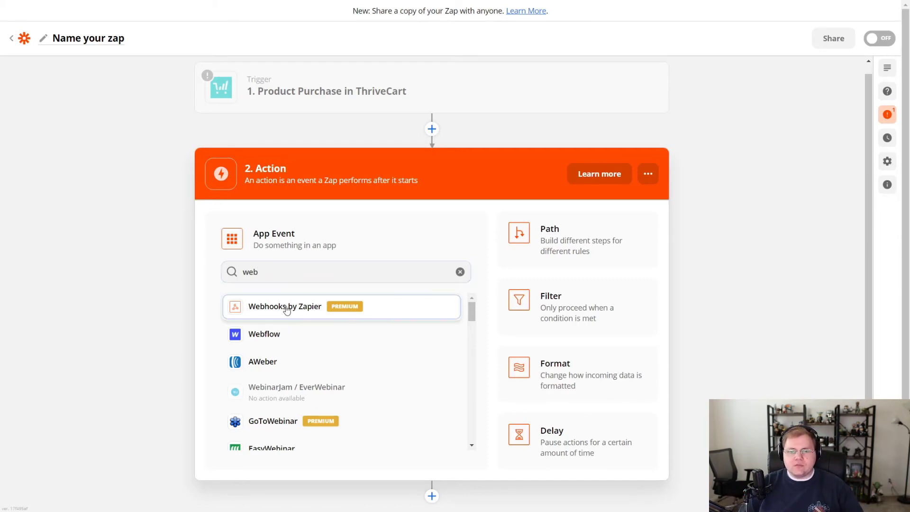
{"action": "left_click", "coordinate": [284, 307]}
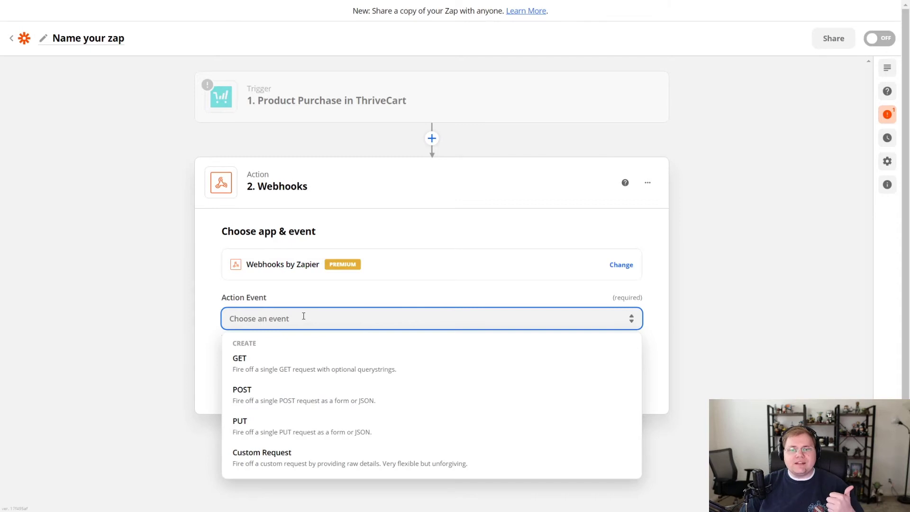
{"action": "mouse_move", "coordinate": [298, 351]}
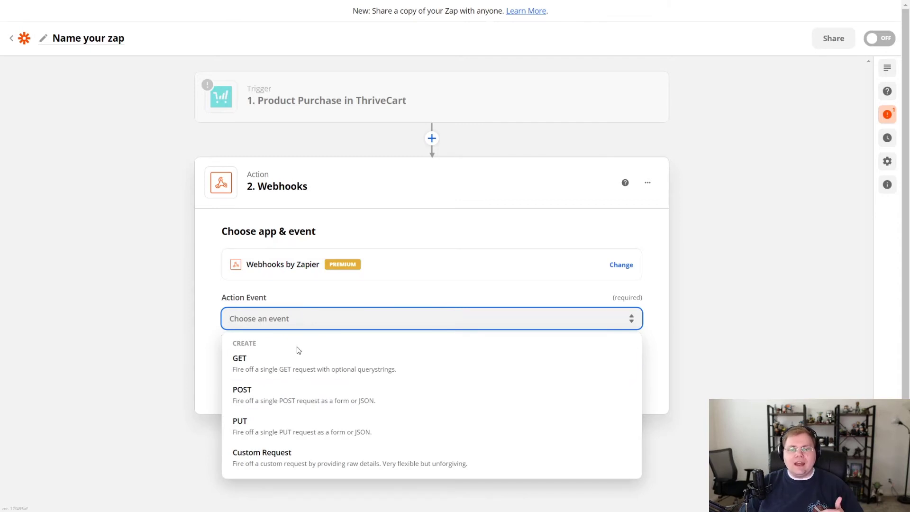
{"action": "mouse_move", "coordinate": [269, 398]}
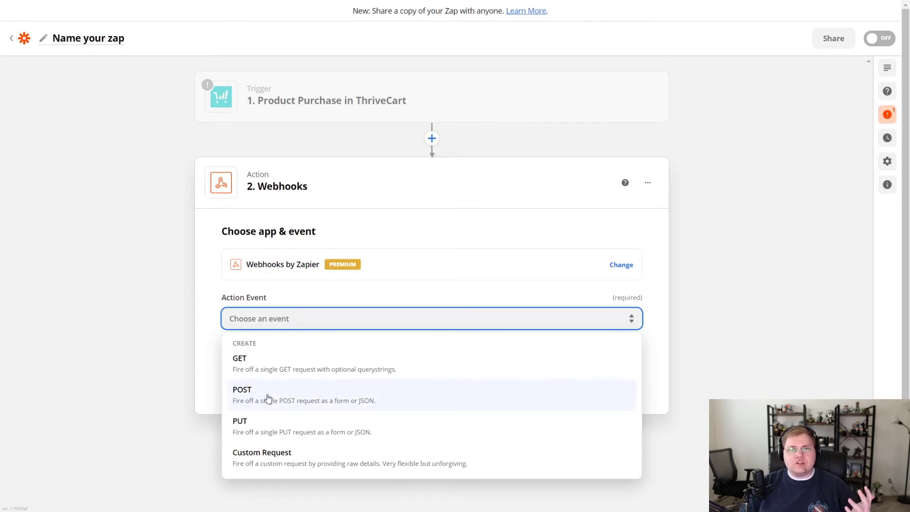
{"action": "left_click", "coordinate": [242, 395]}
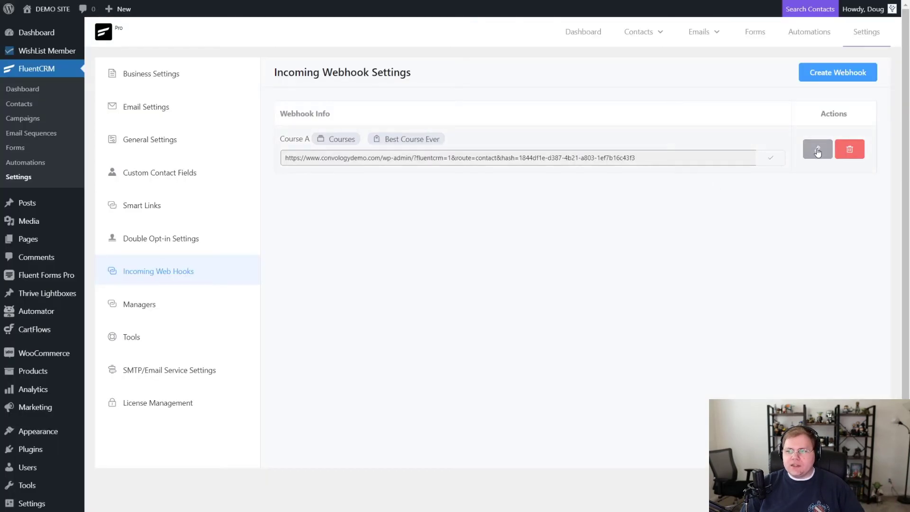
{"action": "left_click", "coordinate": [818, 149]}
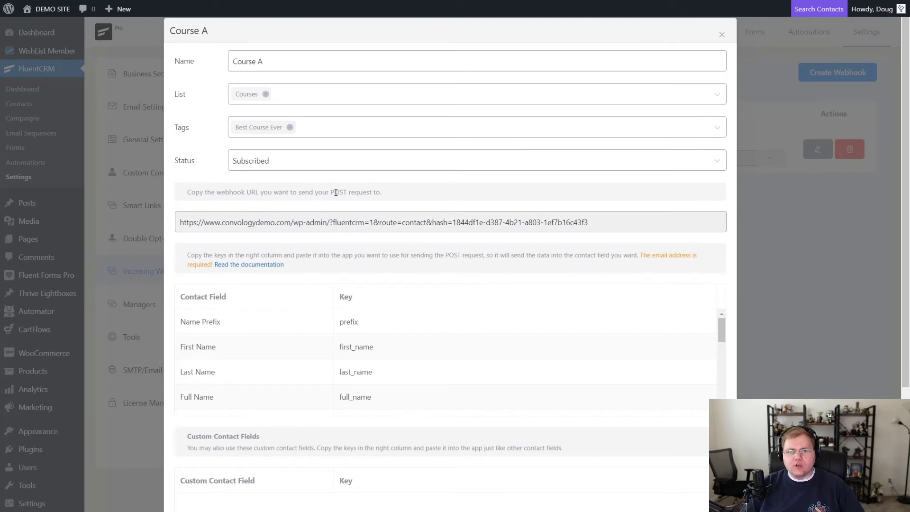
{"action": "left_click_drag", "start_coordinate": [331, 192], "coordinate": [382, 191]}
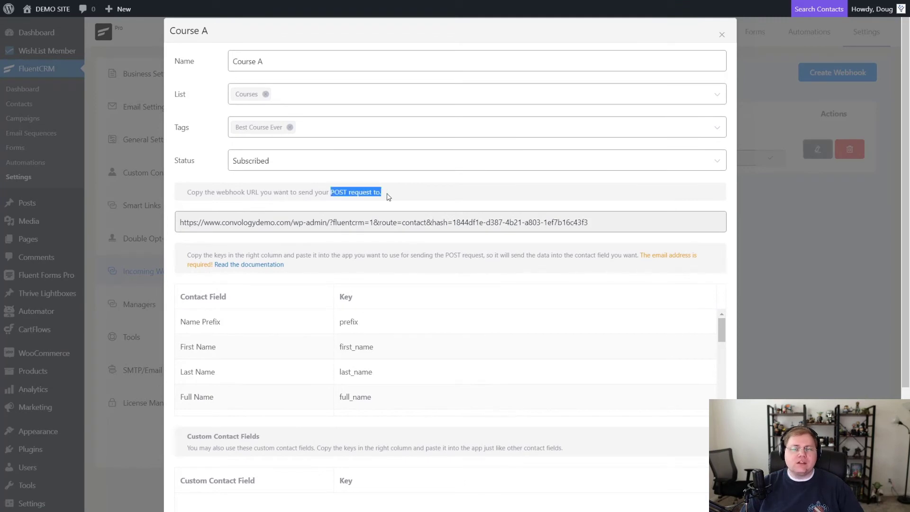
{"action": "mouse_move", "coordinate": [560, 52]}
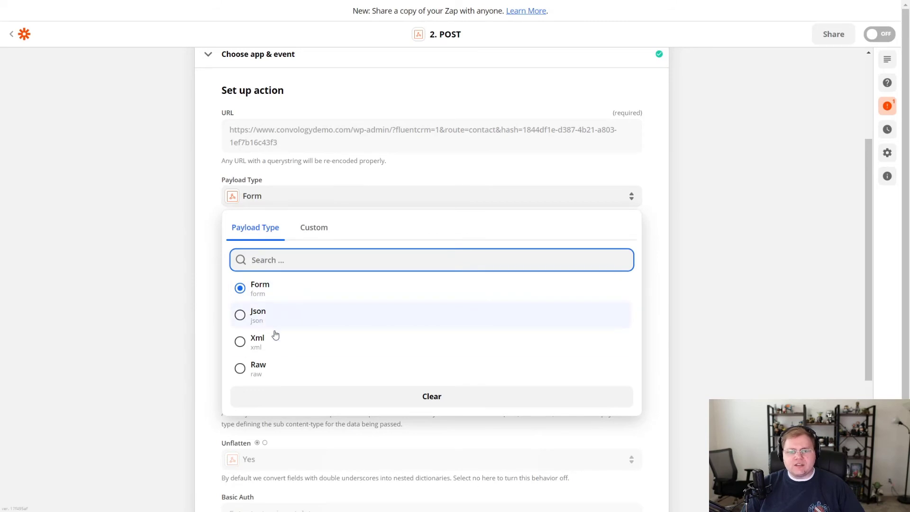
{"action": "mouse_move", "coordinate": [287, 297]}
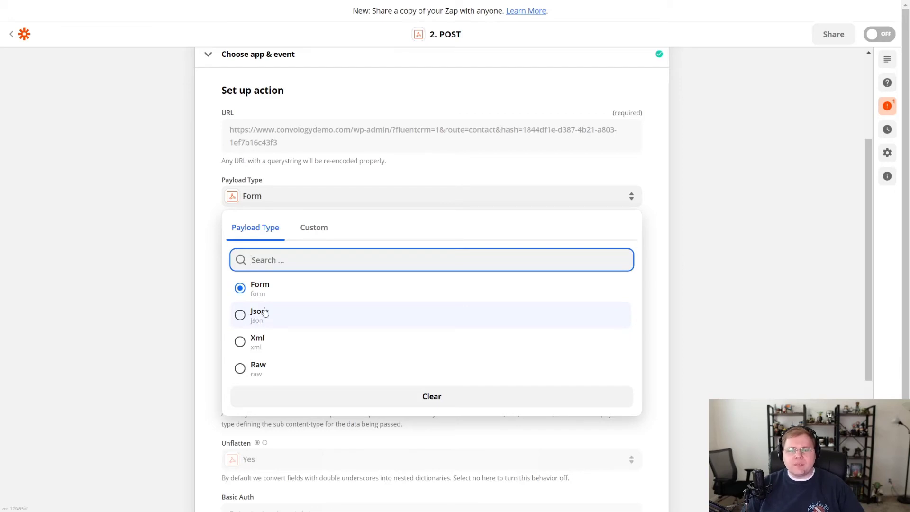
- Leave the POST action's payload type as Form after reviewing Json, Xml and Raw
{"action": "left_click", "coordinate": [260, 288]}
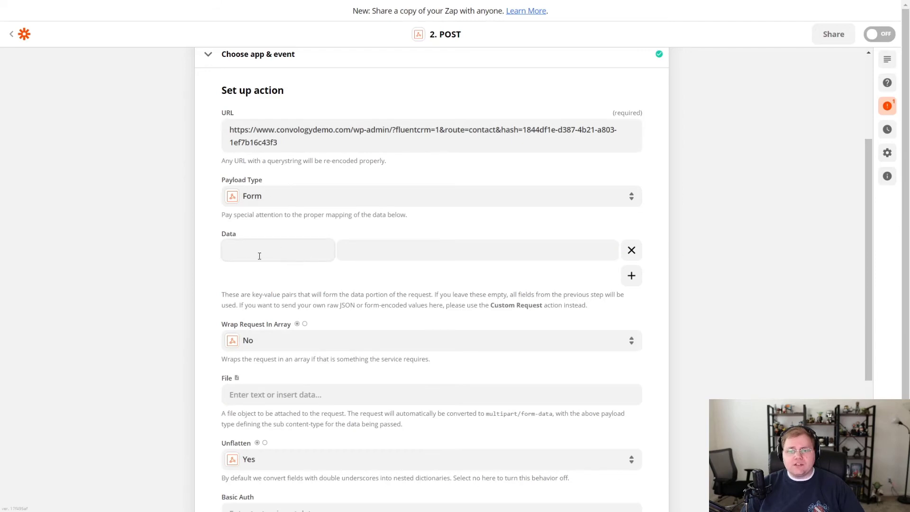
- Enter first_name as the first data key and begin an email key row
{"action": "left_click", "coordinate": [278, 250]}
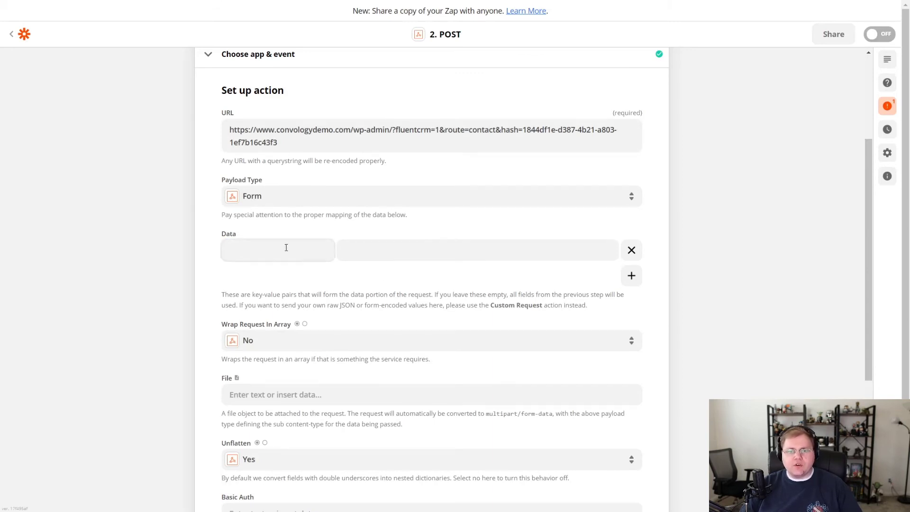
{"action": "type", "text": "first_"}
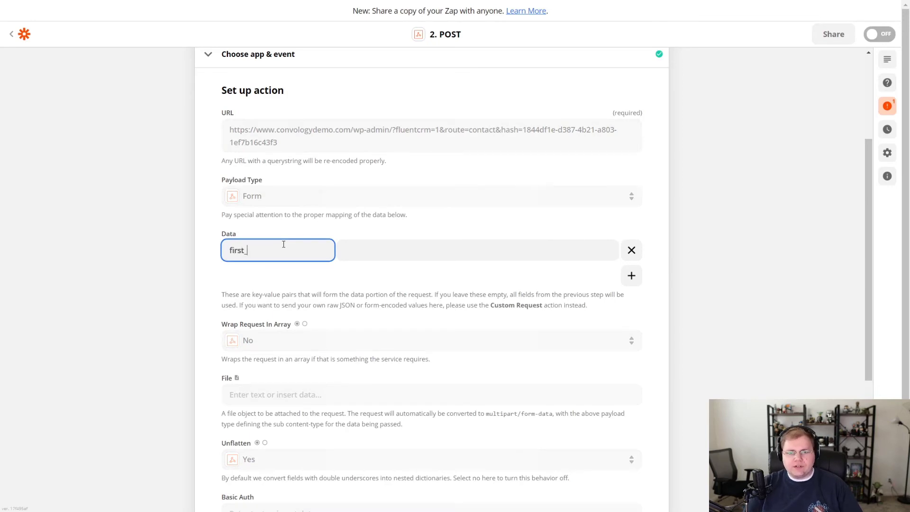
{"action": "type", "text": "name"}
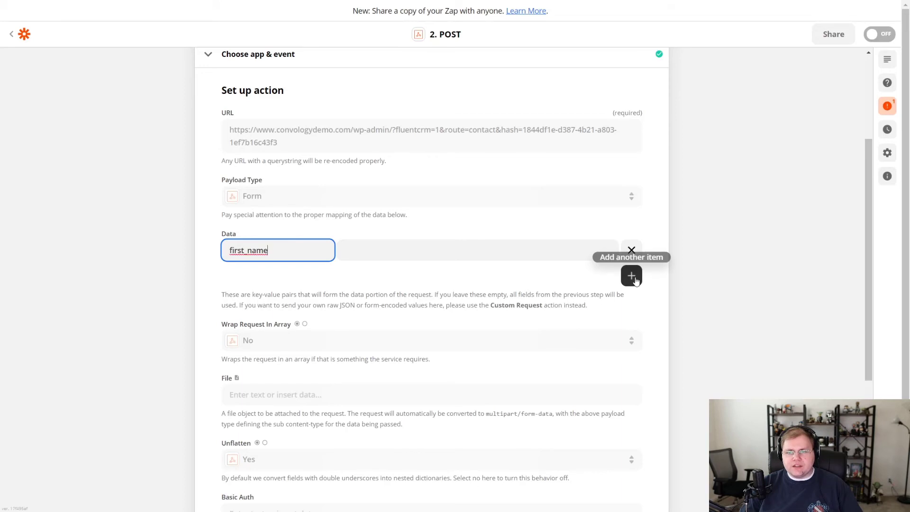
{"action": "type", "text": "em"}
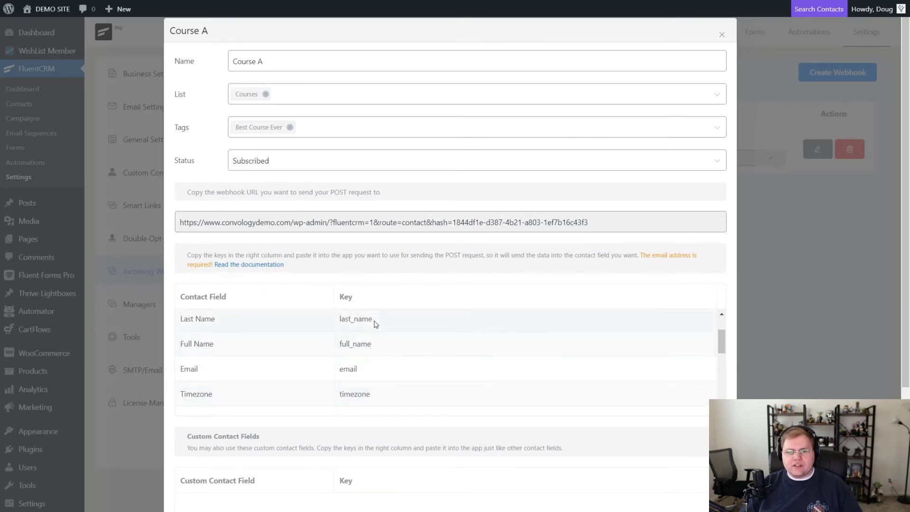
{"action": "scroll", "scroll_direction": "down", "scroll_amount": 3}
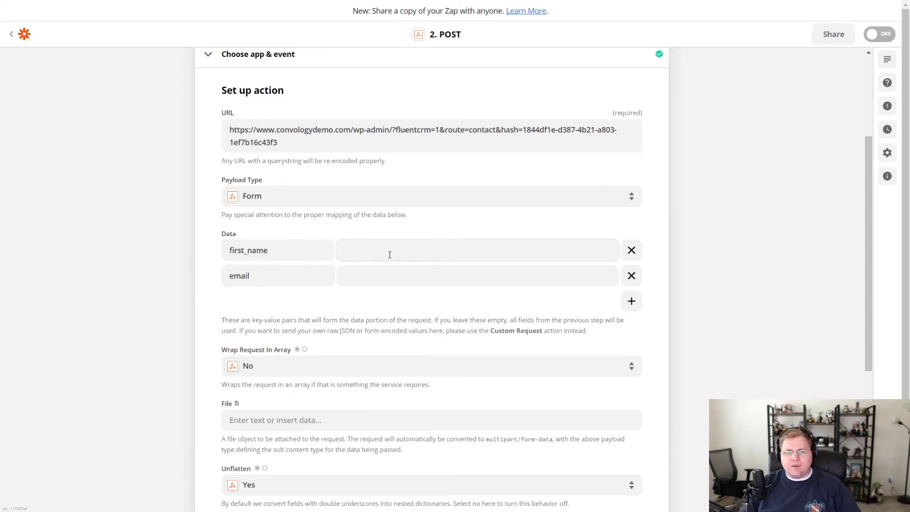
- Confirm the data keys first_name and email and return to the ThriveCart trigger
{"action": "left_click", "coordinate": [477, 250]}
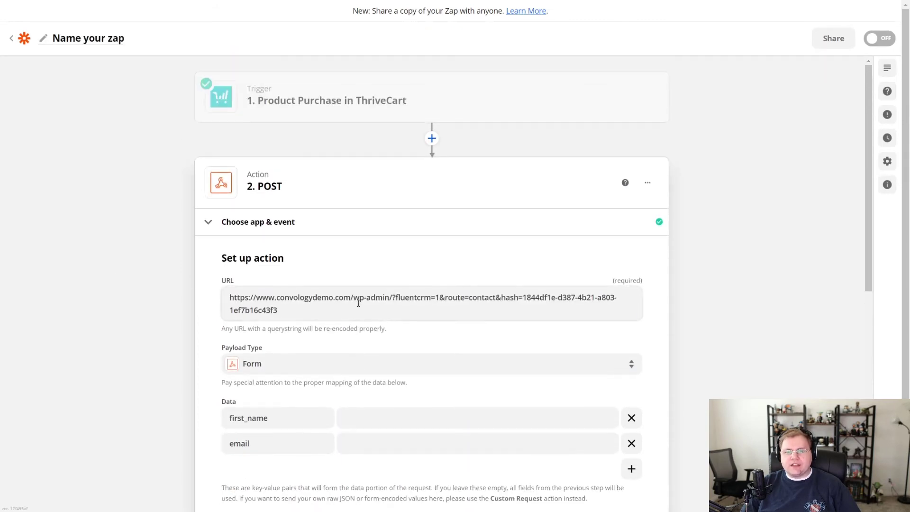
- View the ThriveCart trigger's Product B sample purchase data
{"action": "left_click", "coordinate": [326, 100]}
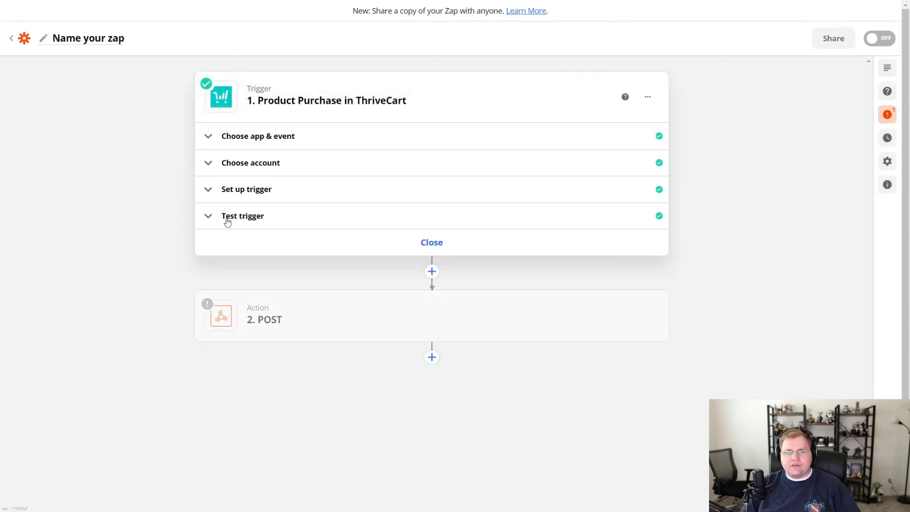
{"action": "left_click", "coordinate": [242, 216]}
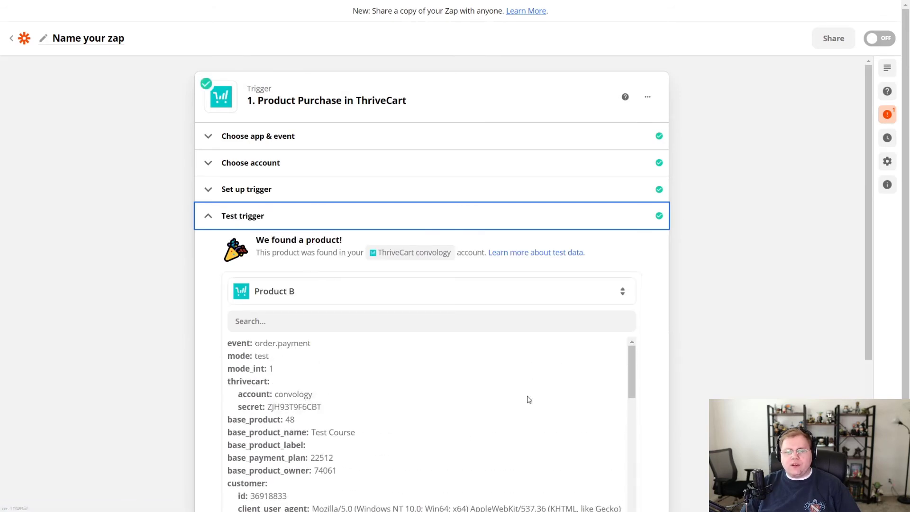
{"action": "mouse_move", "coordinate": [390, 406]}
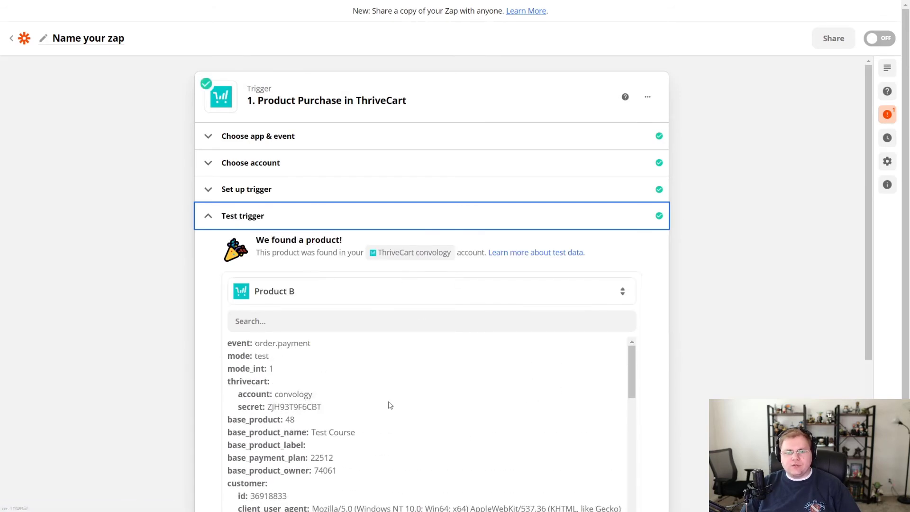
{"action": "mouse_move", "coordinate": [364, 364]}
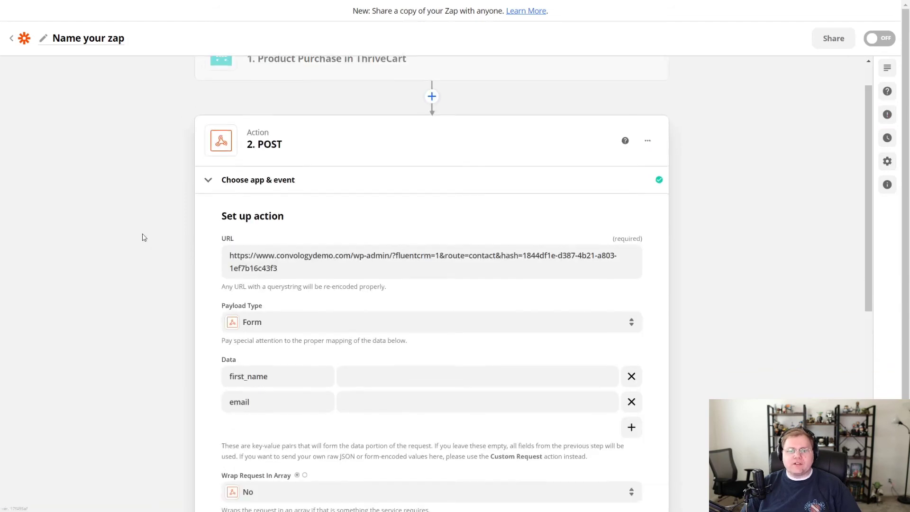
- Map the customer's first name and email into the first_name and email values
{"action": "left_click", "coordinate": [477, 387]}
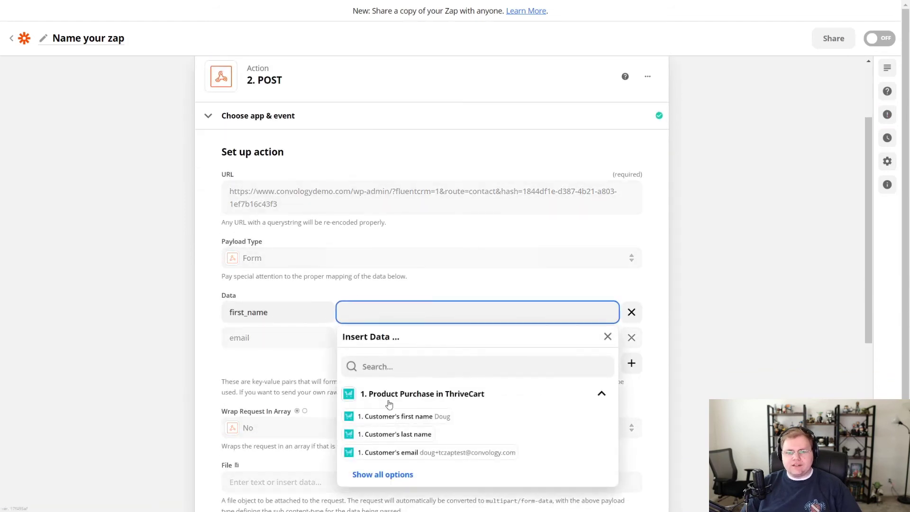
{"action": "left_click", "coordinate": [399, 416]}
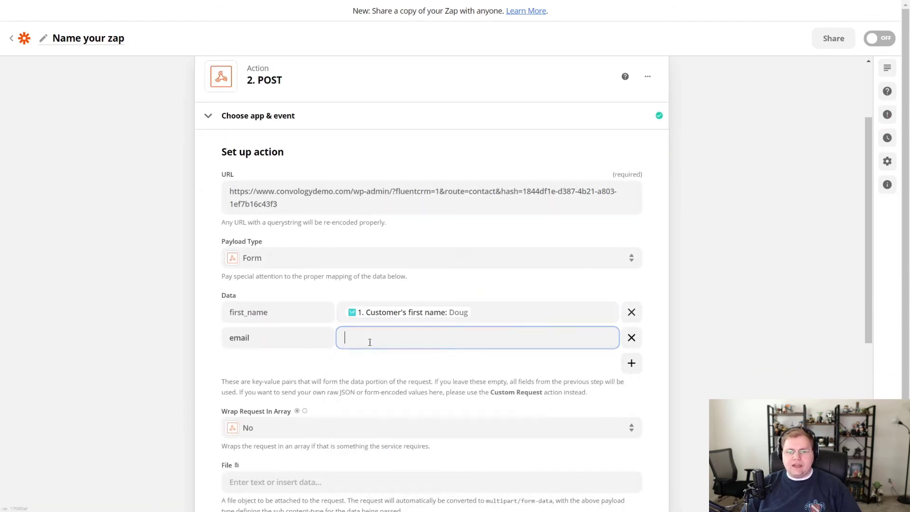
{"action": "left_click", "coordinate": [477, 337]}
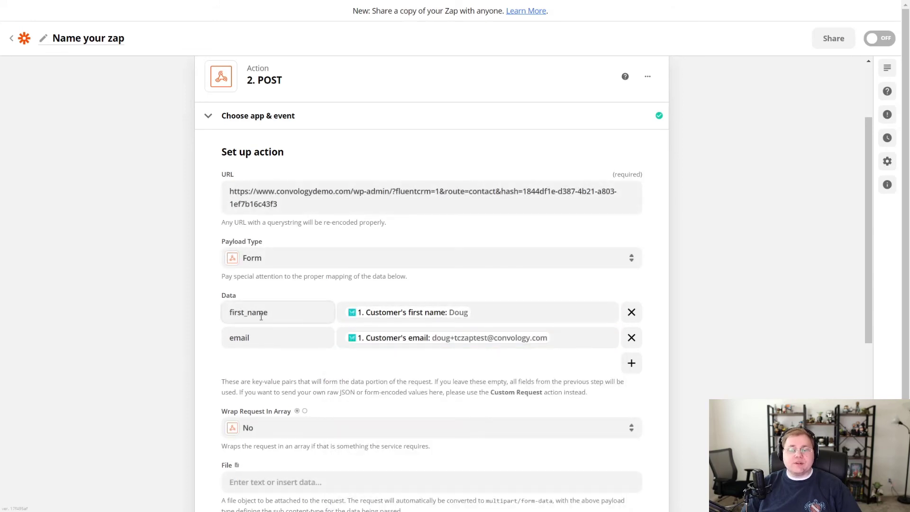
- Finish the POST action setup and proceed to testing it
{"action": "scroll", "scroll_direction": "down", "scroll_amount": 3}
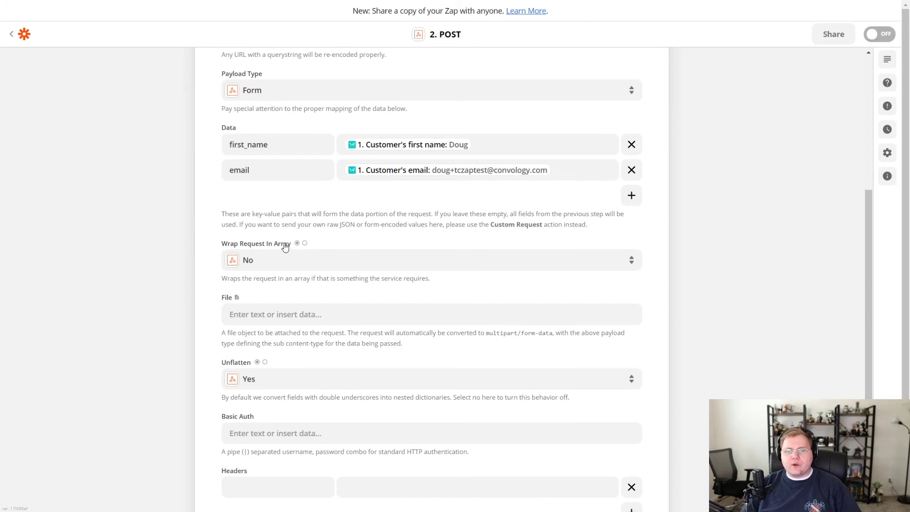
{"action": "mouse_move", "coordinate": [159, 306]}
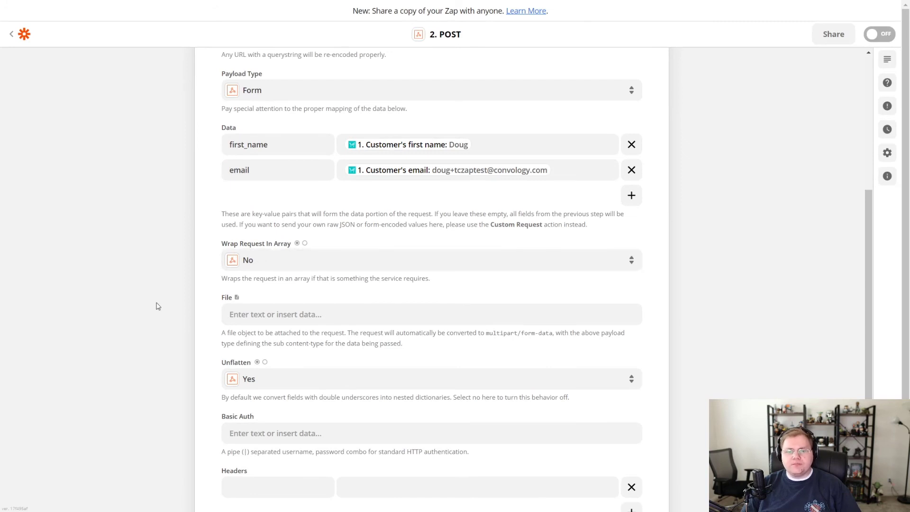
{"action": "scroll", "scroll_direction": "down", "scroll_amount": 3}
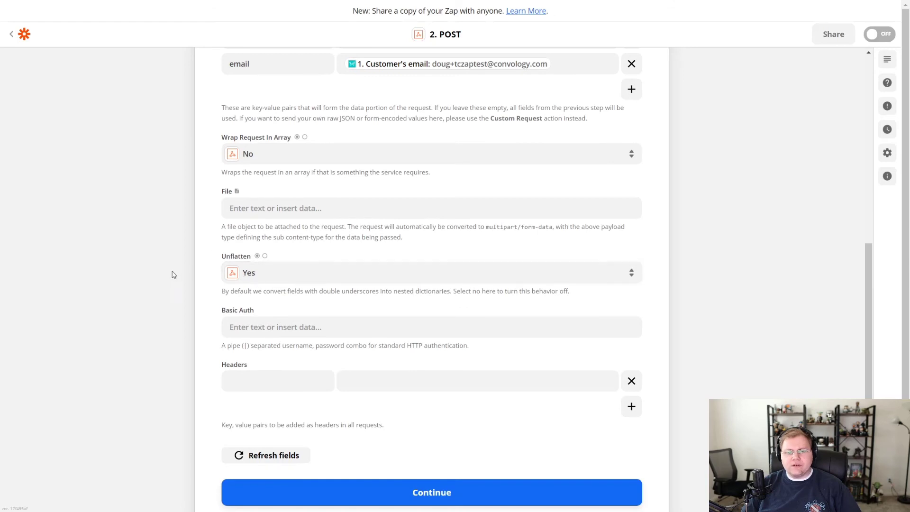
{"action": "scroll", "scroll_direction": "down", "scroll_amount": 3}
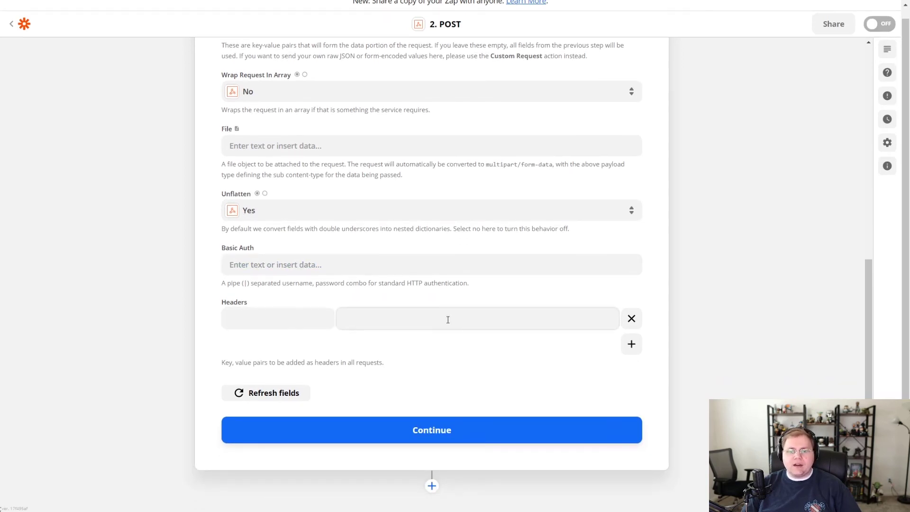
{"action": "left_click", "coordinate": [431, 431]}
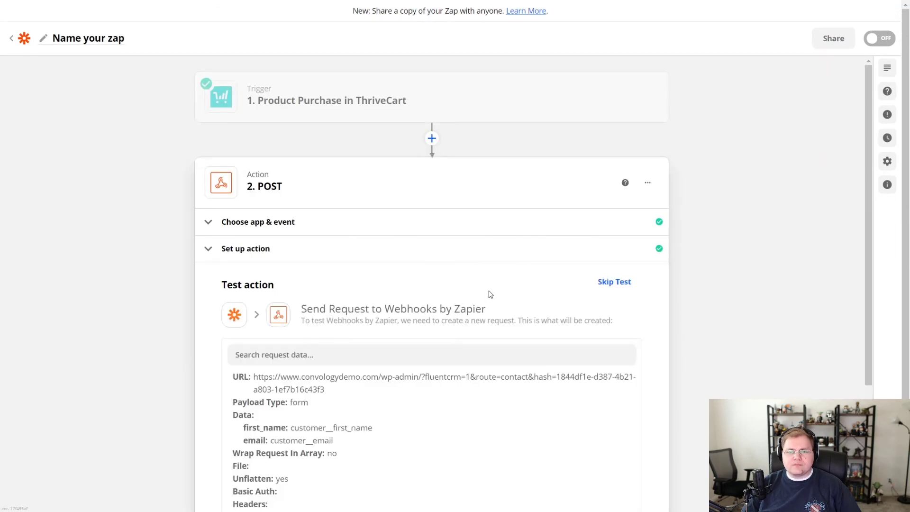
- Send the test POST to FluentCRM, confirming success true and a created contact
{"action": "scroll", "scroll_direction": "down", "scroll_amount": 3}
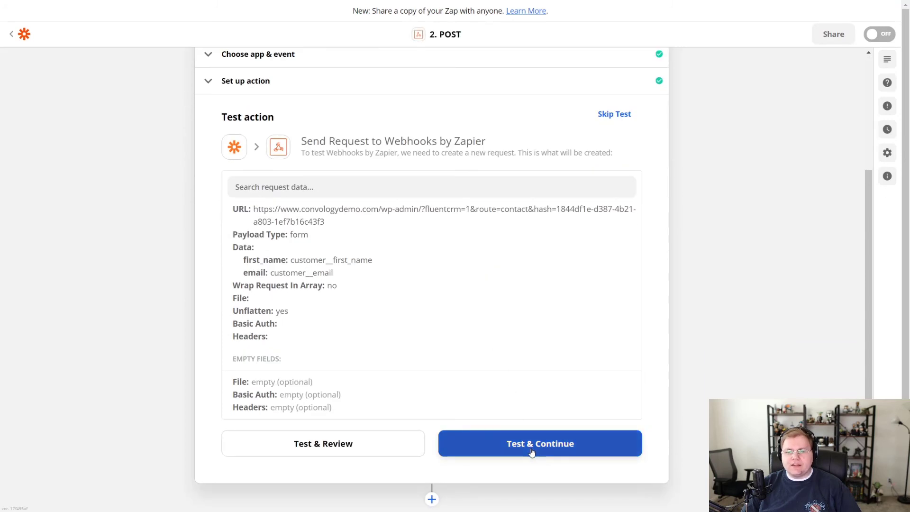
{"action": "left_click", "coordinate": [540, 444]}
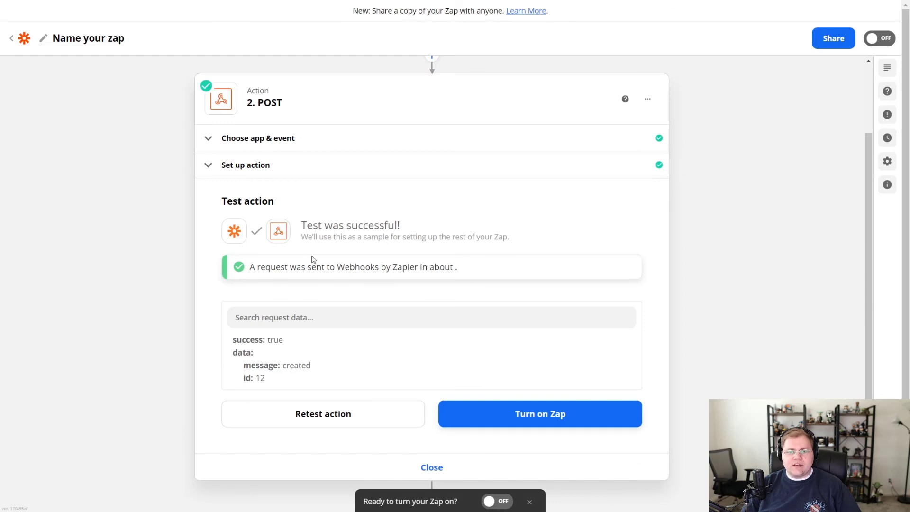
{"action": "mouse_move", "coordinate": [322, 248]}
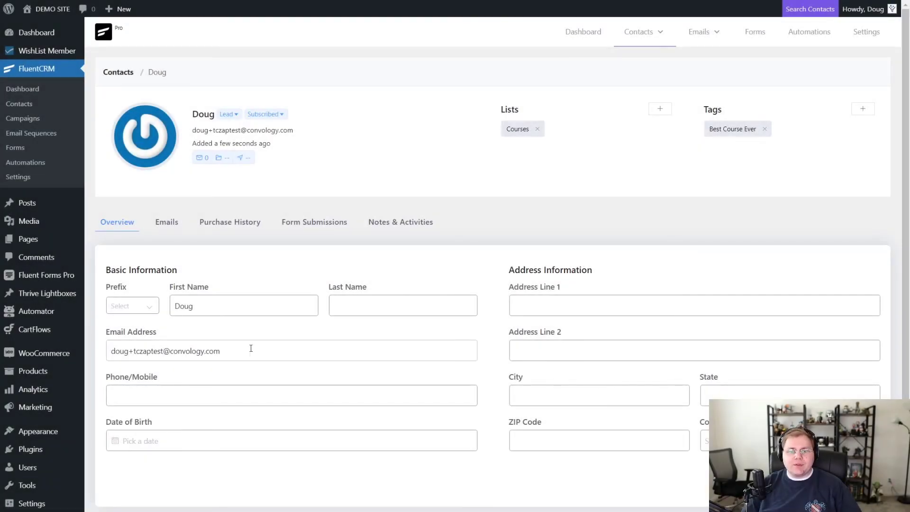
- Highlight the new FluentCRM contact's email address to confirm the Zap created it
{"action": "double_click", "coordinate": [165, 351]}
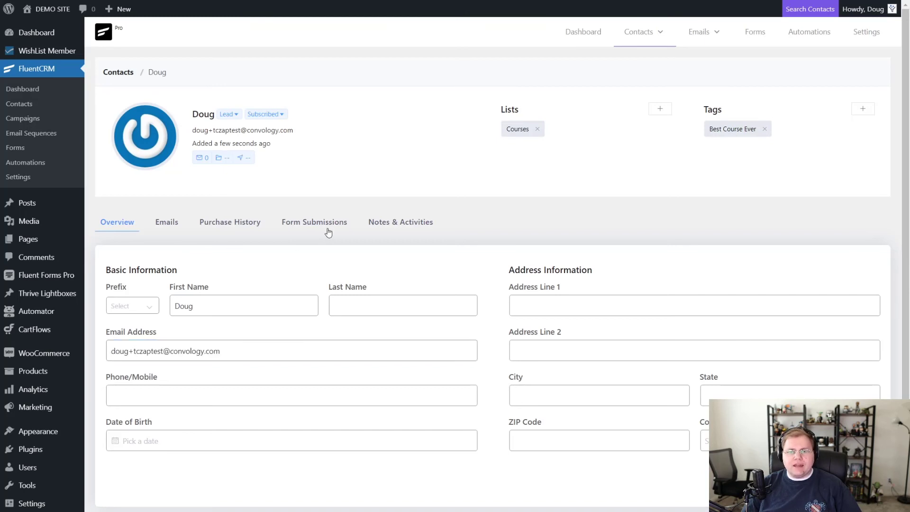
{"action": "mouse_move", "coordinate": [148, 392]}
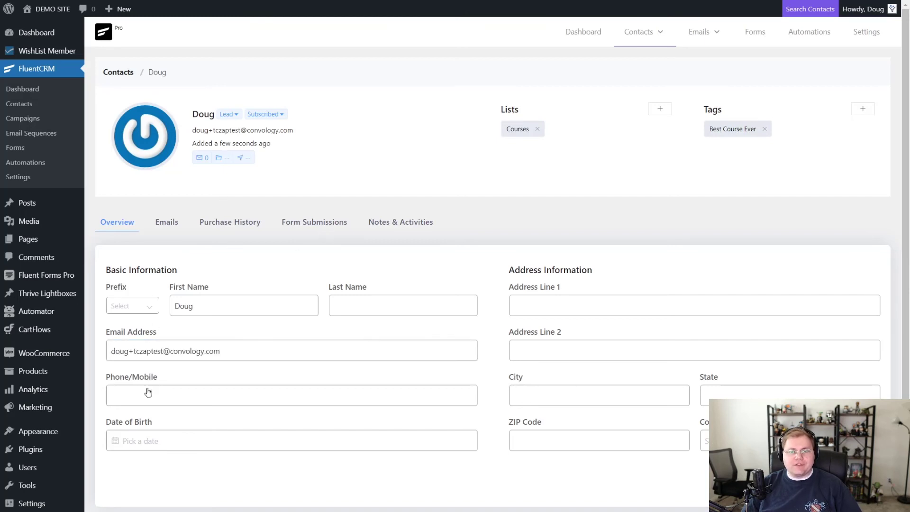